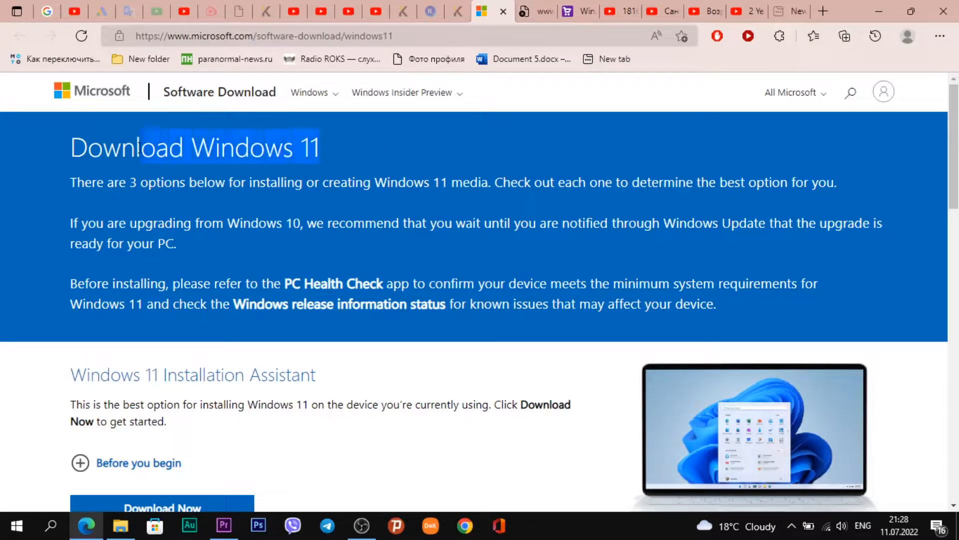
Start downloading the Windows 11 installation media creation tool via Download Now.
scroll(down, 3)
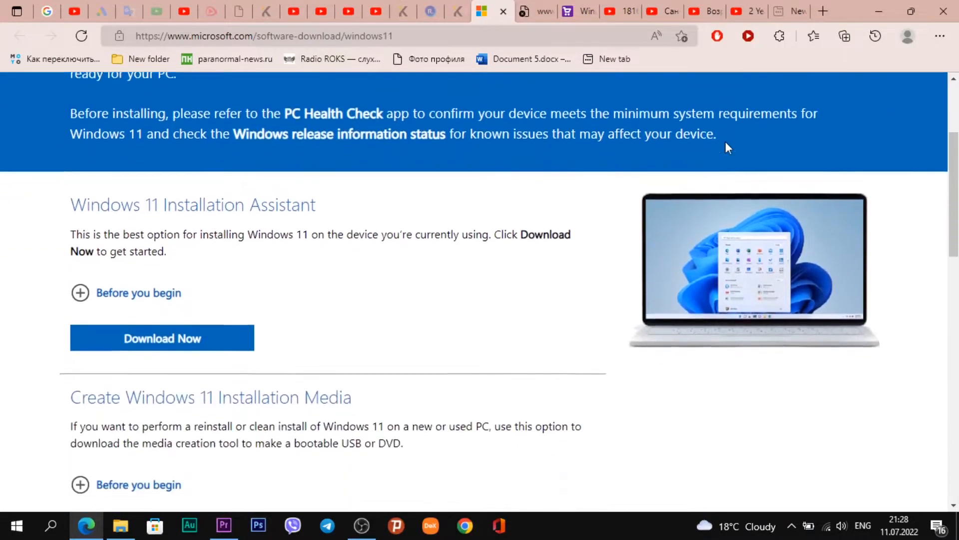
scroll(down, 3)
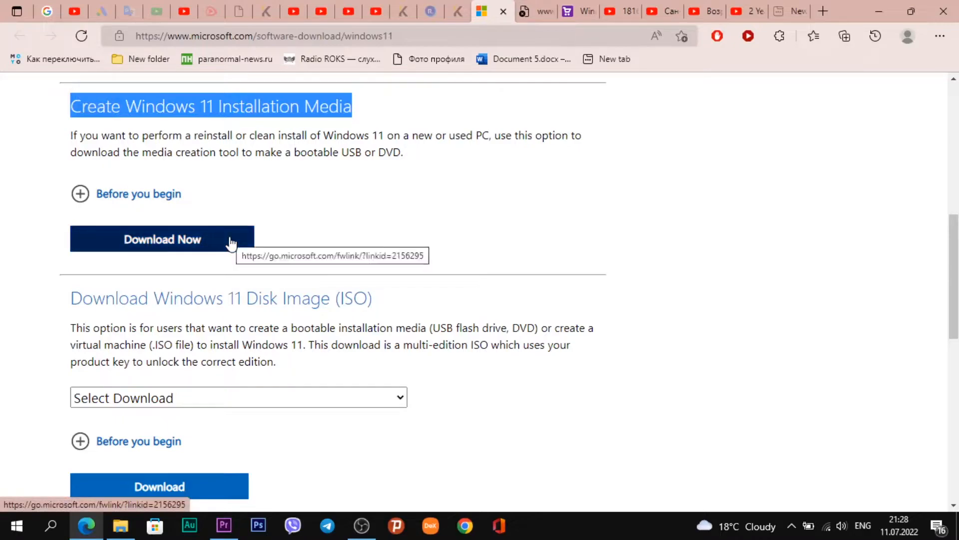
click(162, 239)
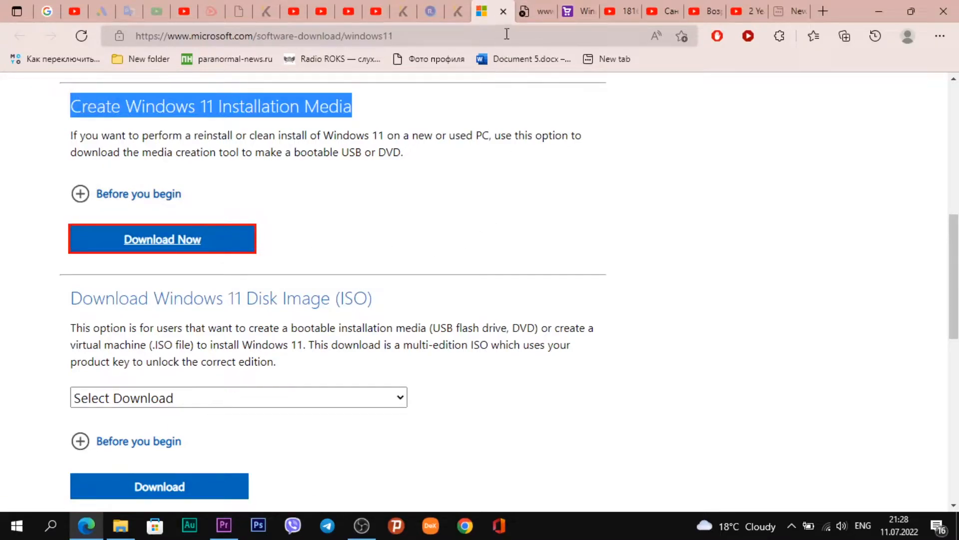
click(162, 239)
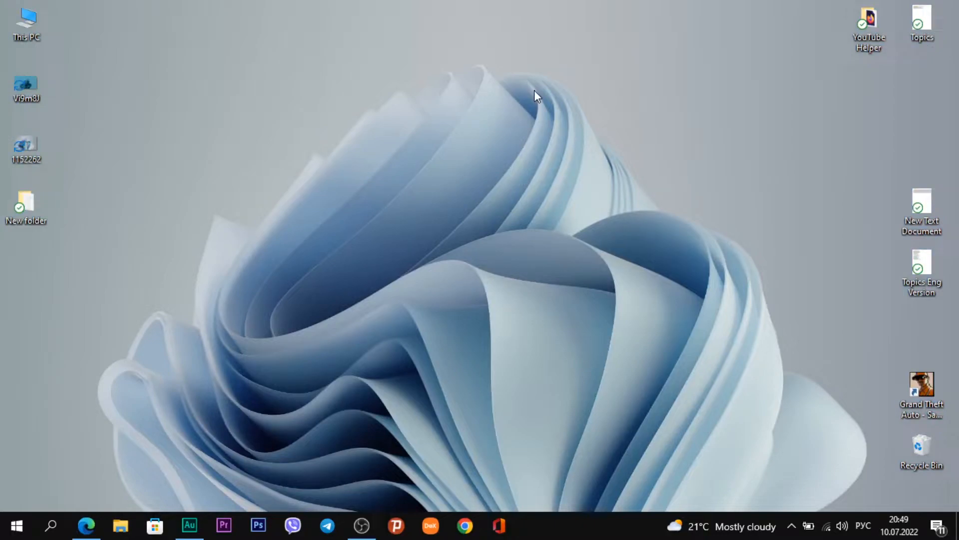
Run MediaCreationToolW11 from the Downloads folder to bring up Windows 11 Setup.
click(120, 524)
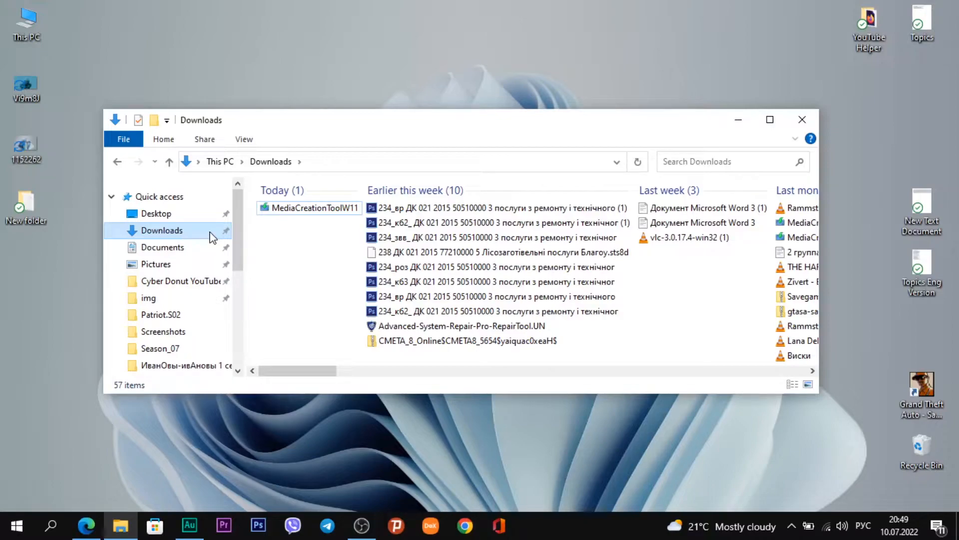
double_click(311, 208)
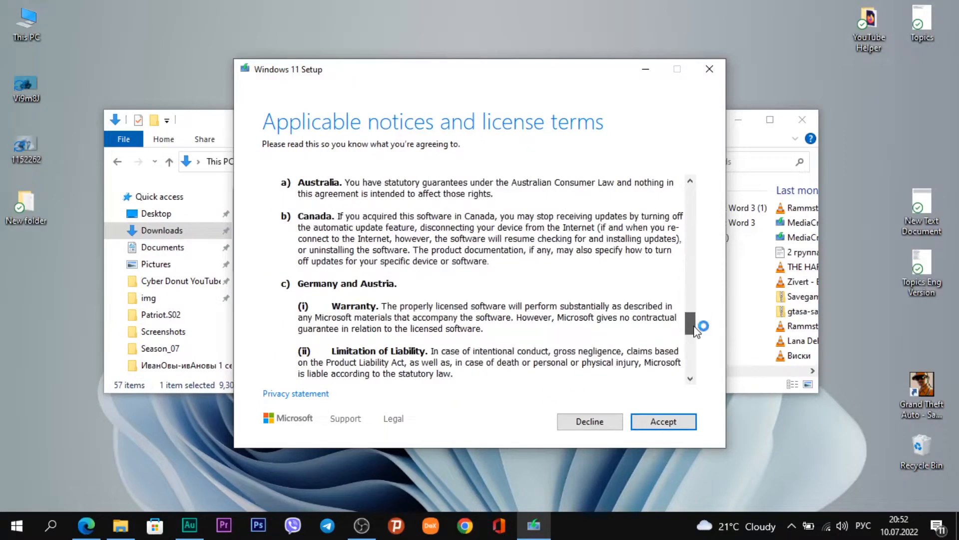
Accept the licence and choose English (United Kingdom) language with the Windows 11 edition.
click(663, 420)
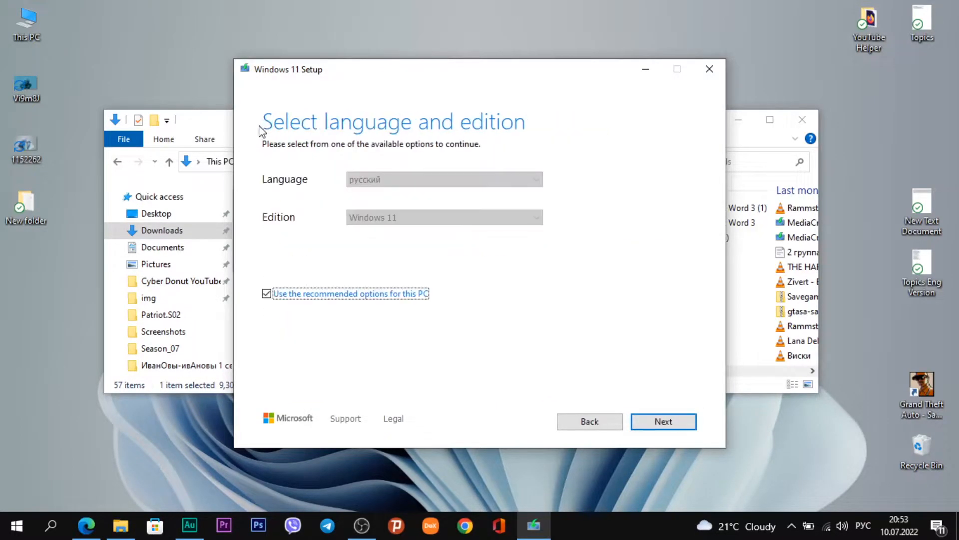
mouse_move(528, 140)
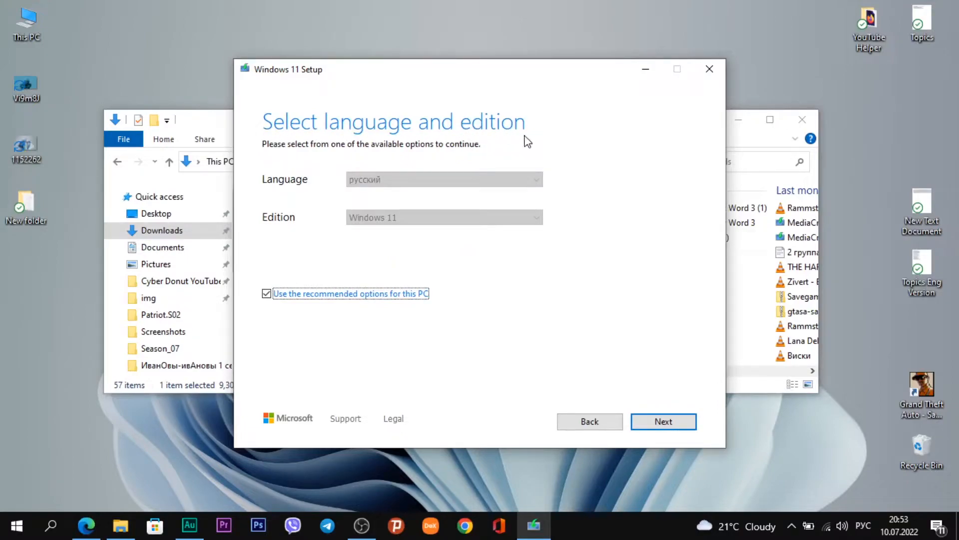
mouse_move(397, 96)
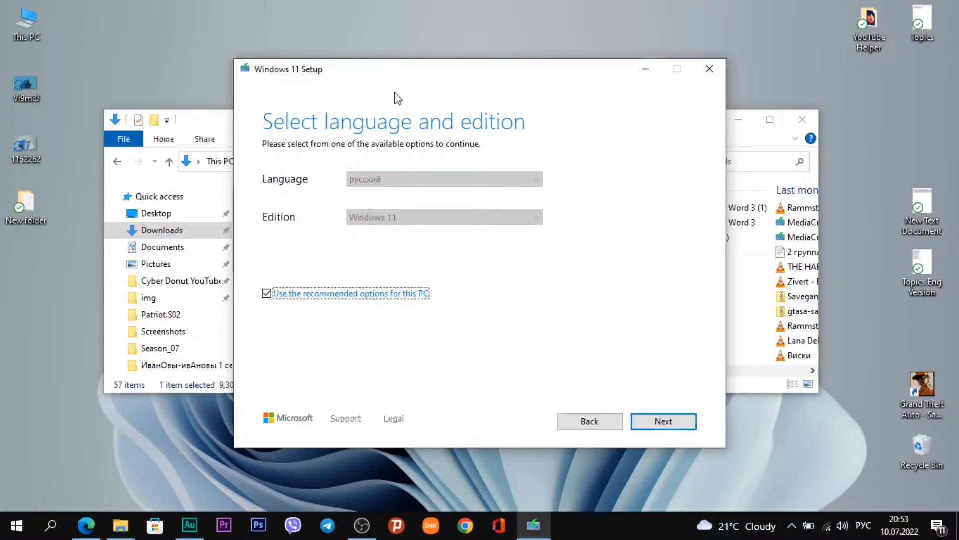
mouse_move(427, 135)
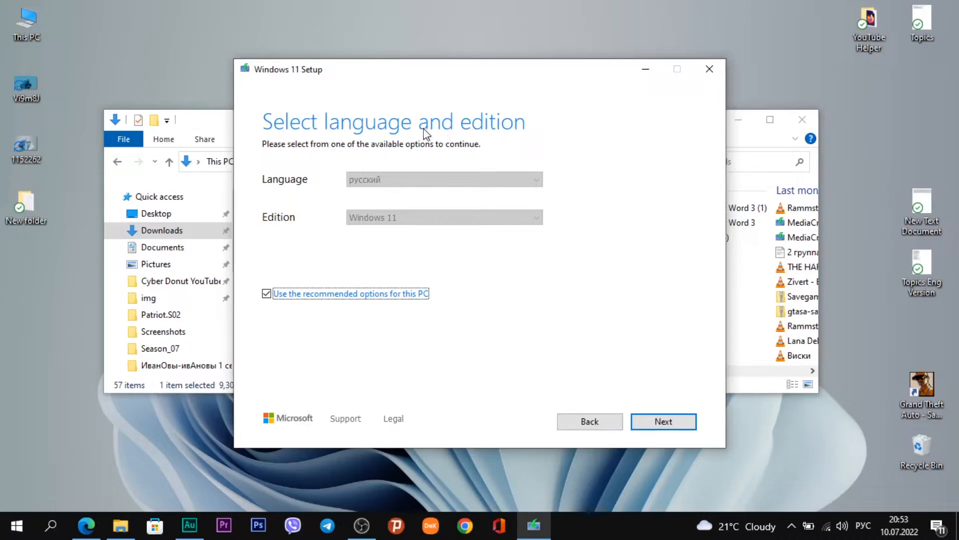
mouse_move(430, 142)
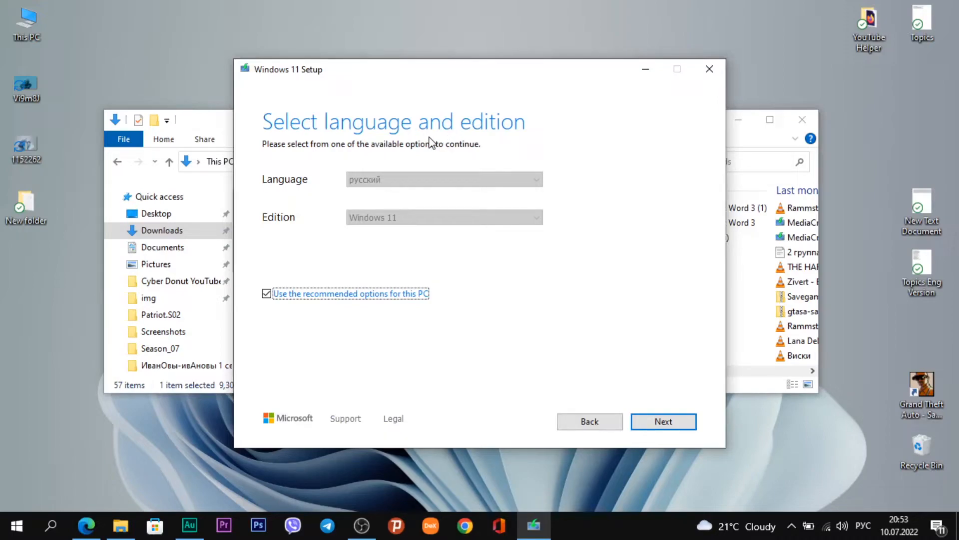
mouse_move(383, 120)
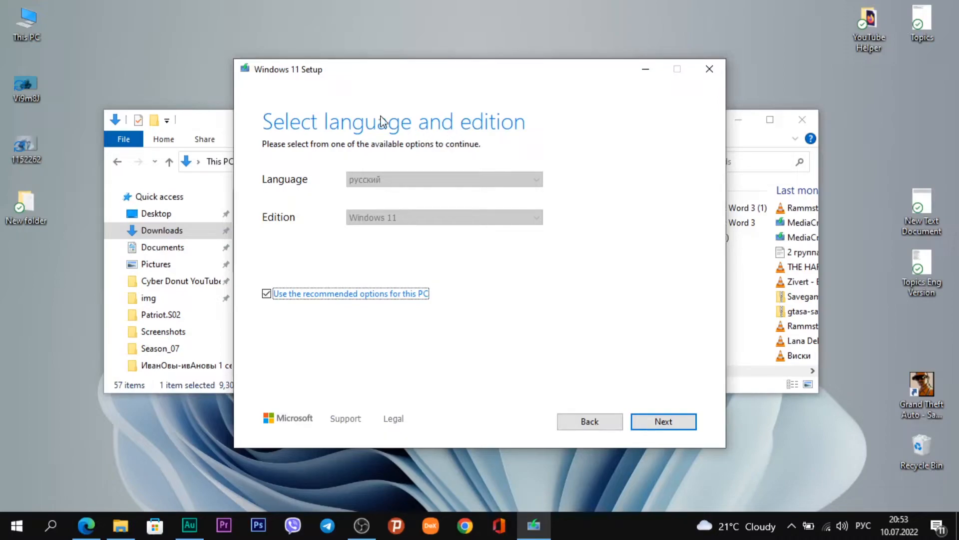
mouse_move(368, 239)
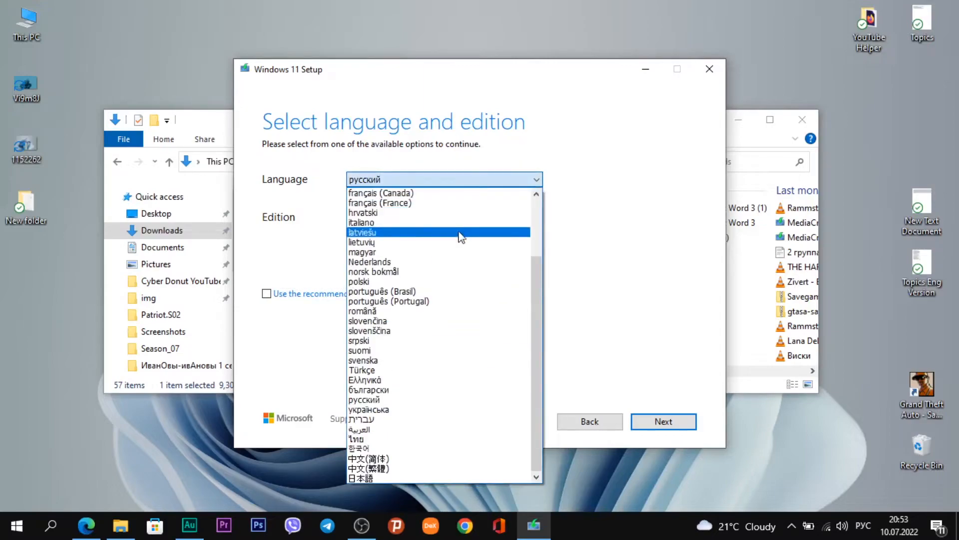
click(398, 178)
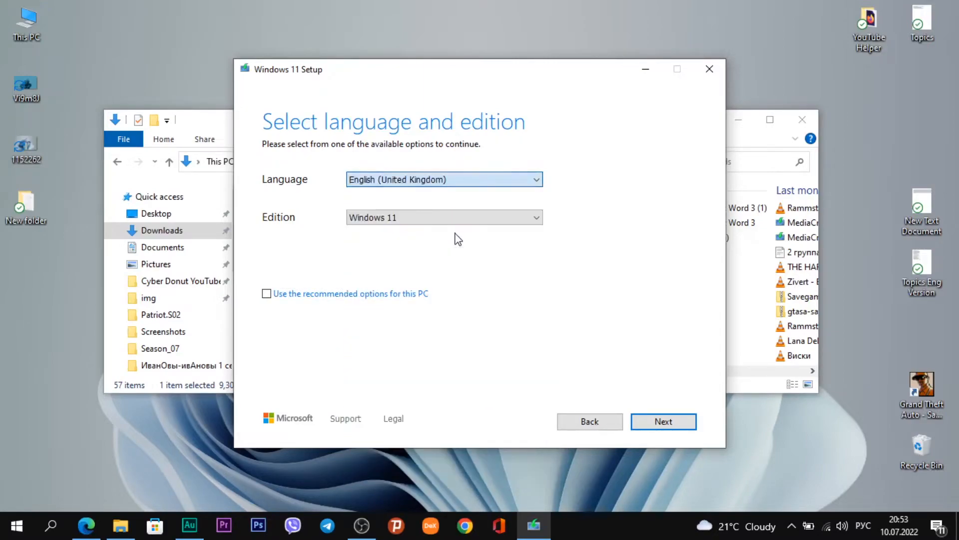
click(443, 217)
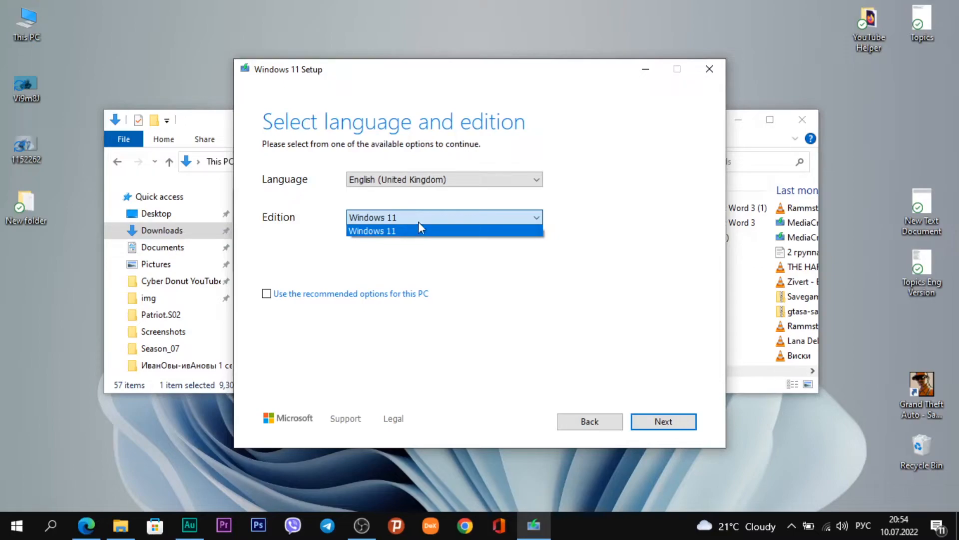
click(372, 231)
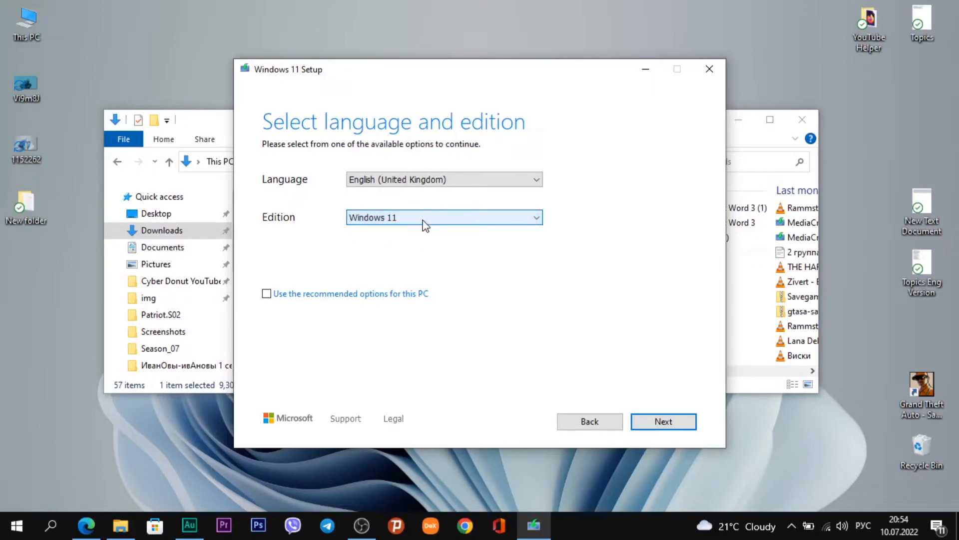
click(444, 217)
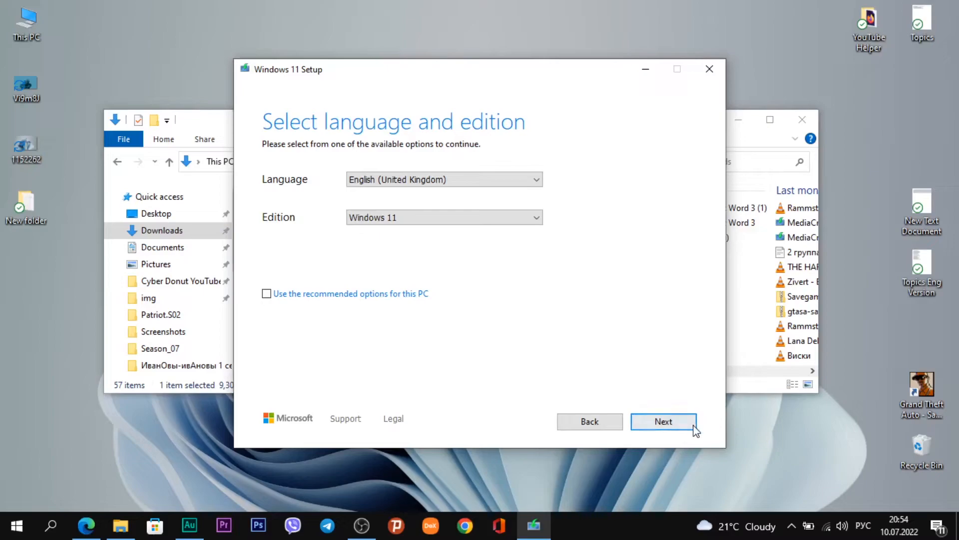
Choose USB flash drive over ISO file and view ESD-USB (F:) without scanning it.
click(664, 421)
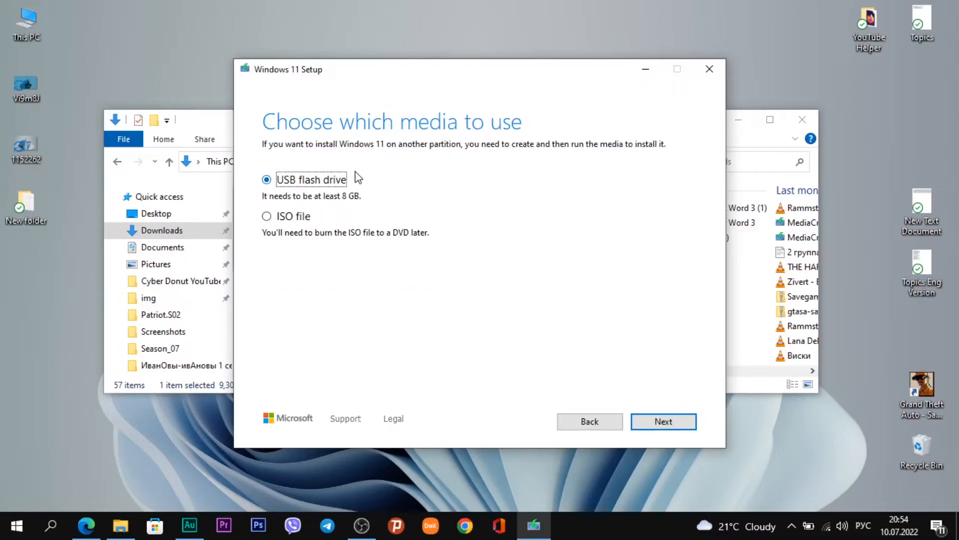
mouse_move(348, 193)
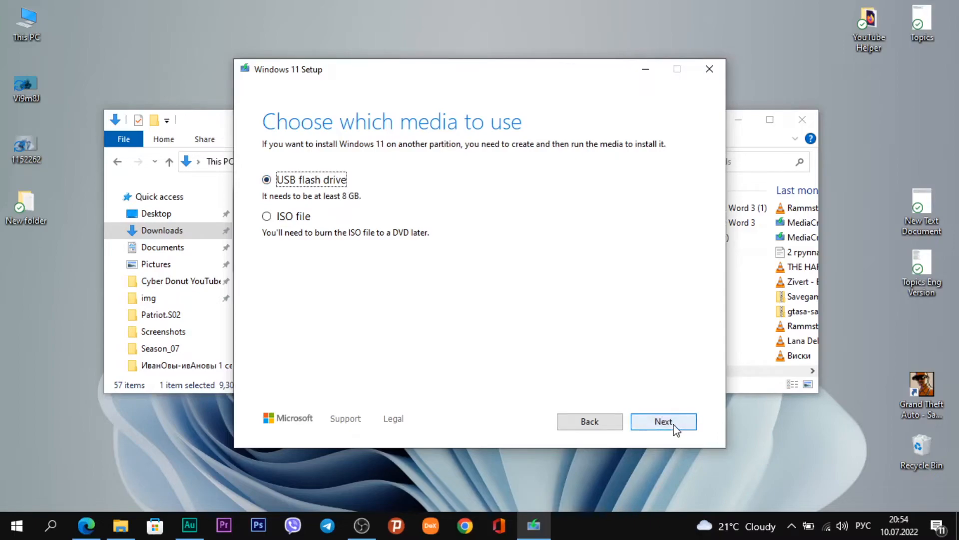
mouse_move(622, 483)
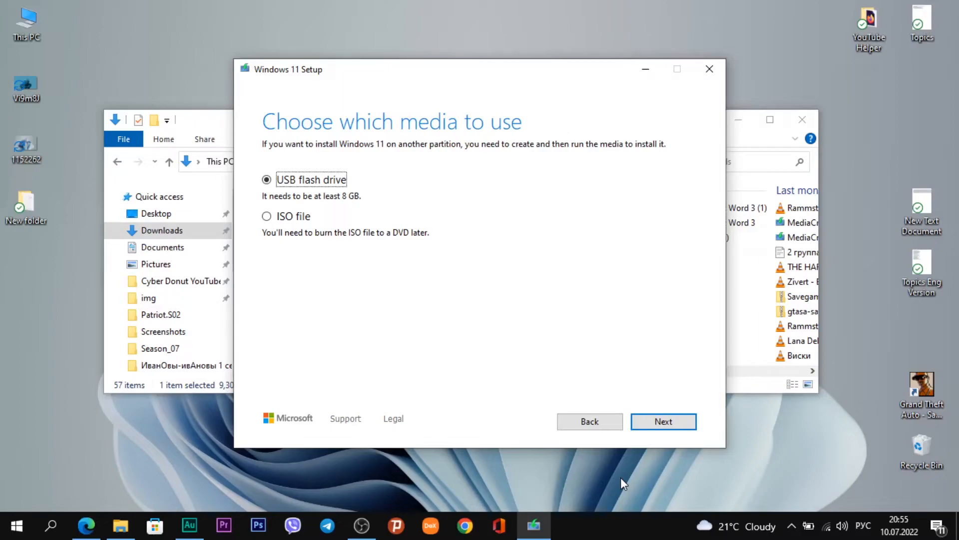
mouse_move(324, 282)
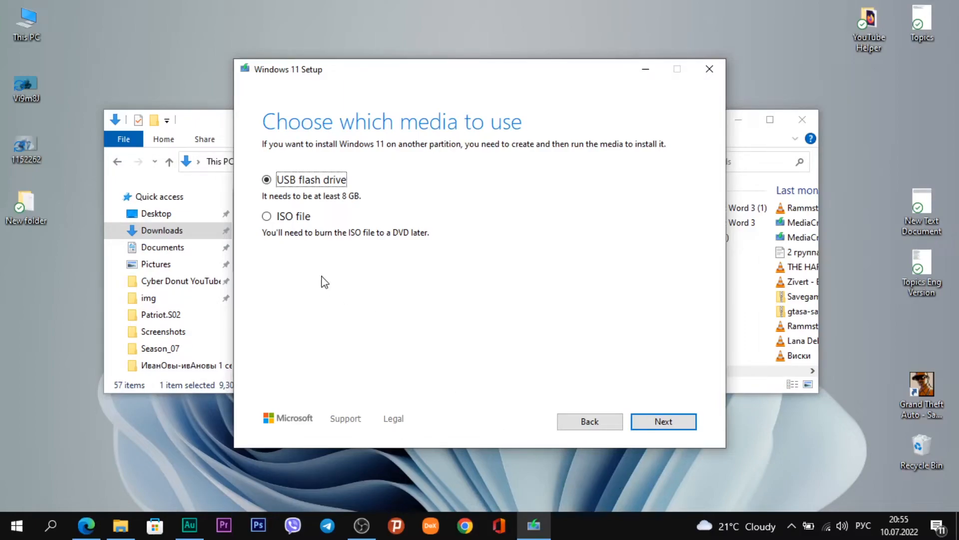
click(265, 216)
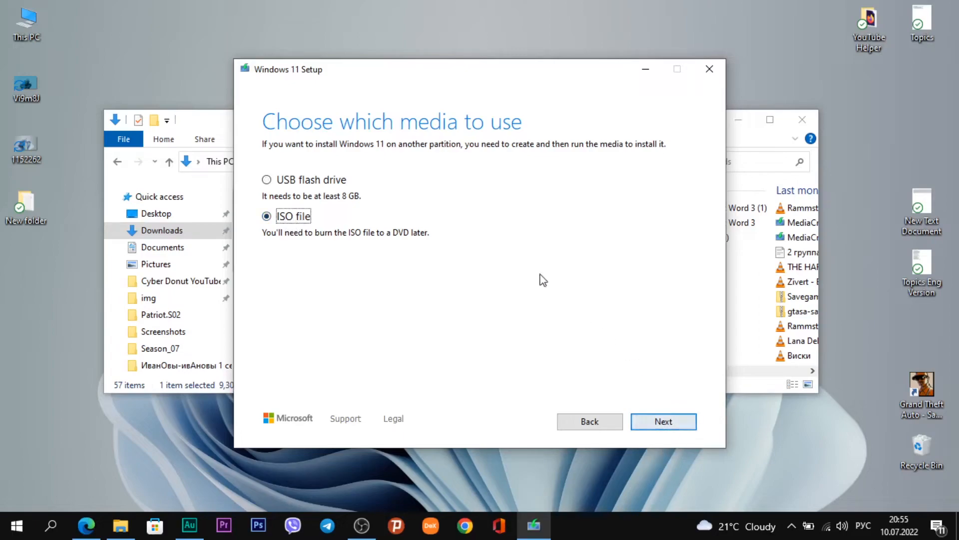
click(266, 178)
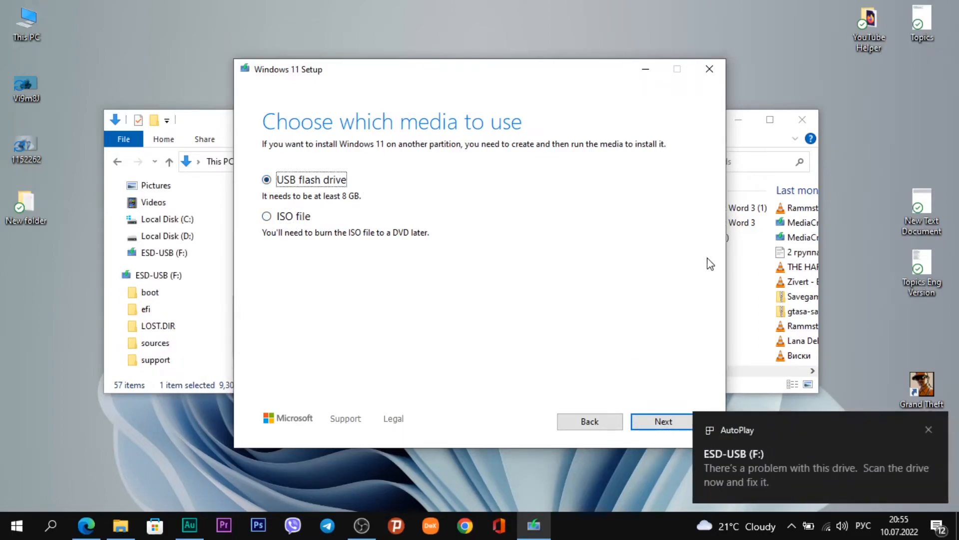
mouse_move(821, 428)
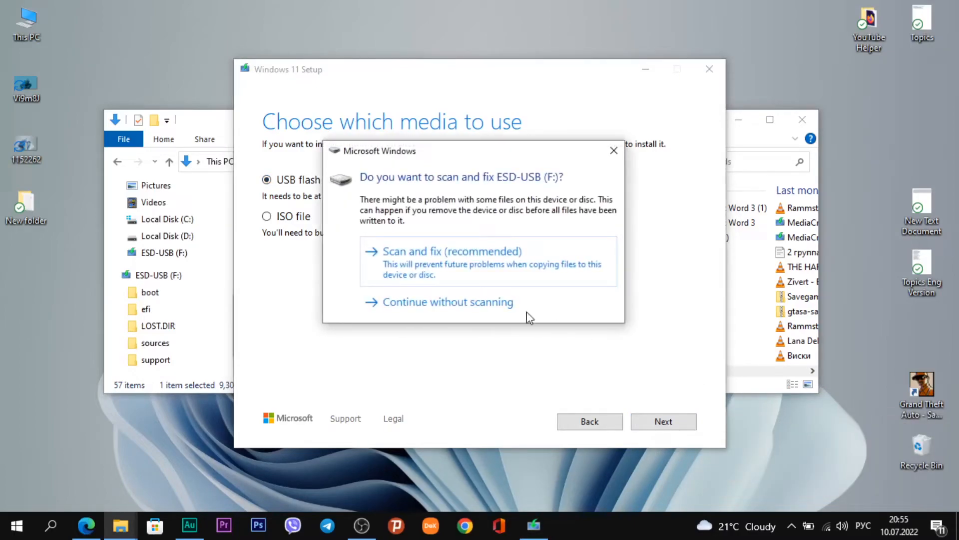
click(448, 301)
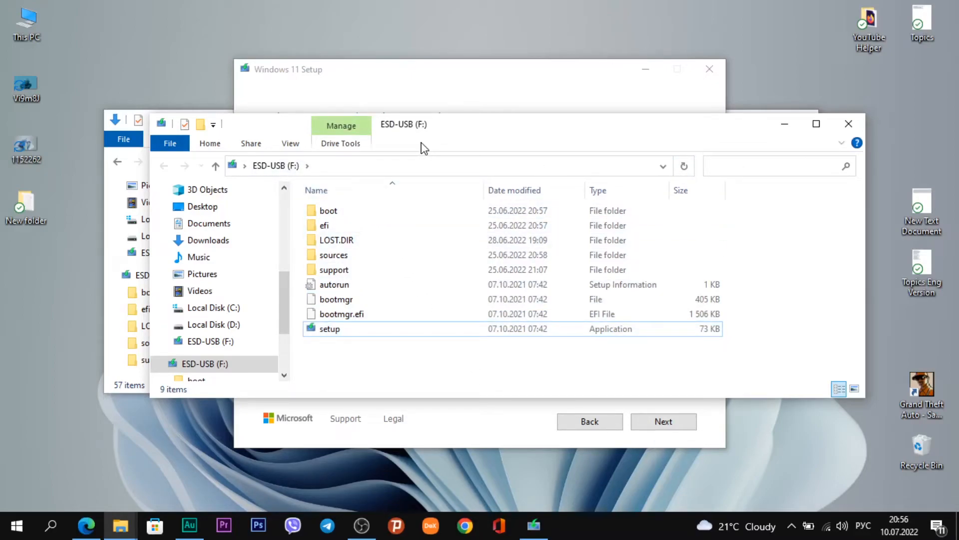
mouse_move(483, 128)
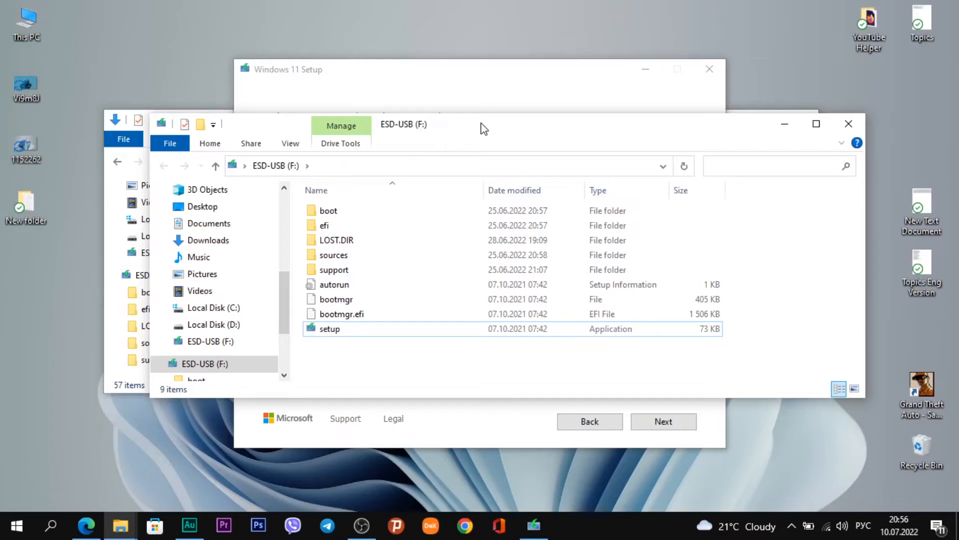
mouse_move(441, 149)
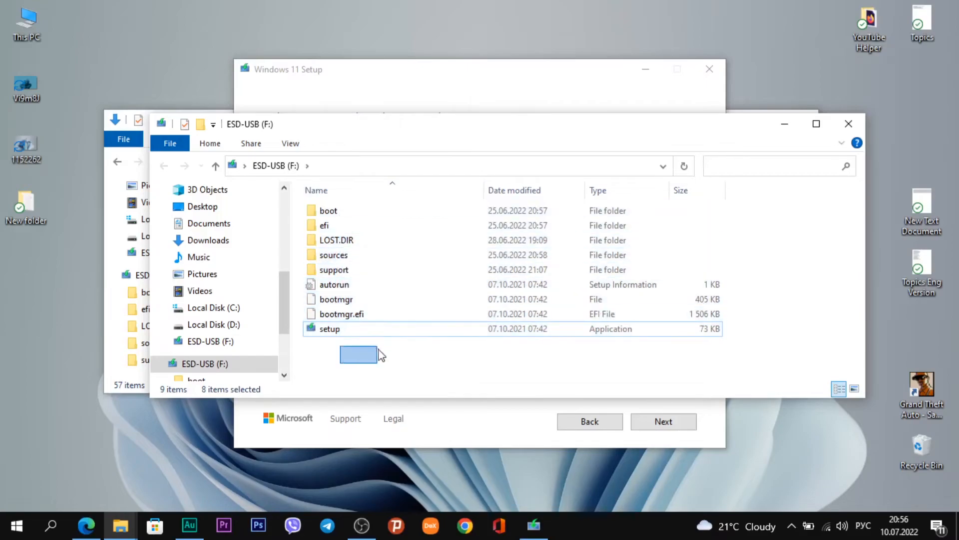
click(360, 354)
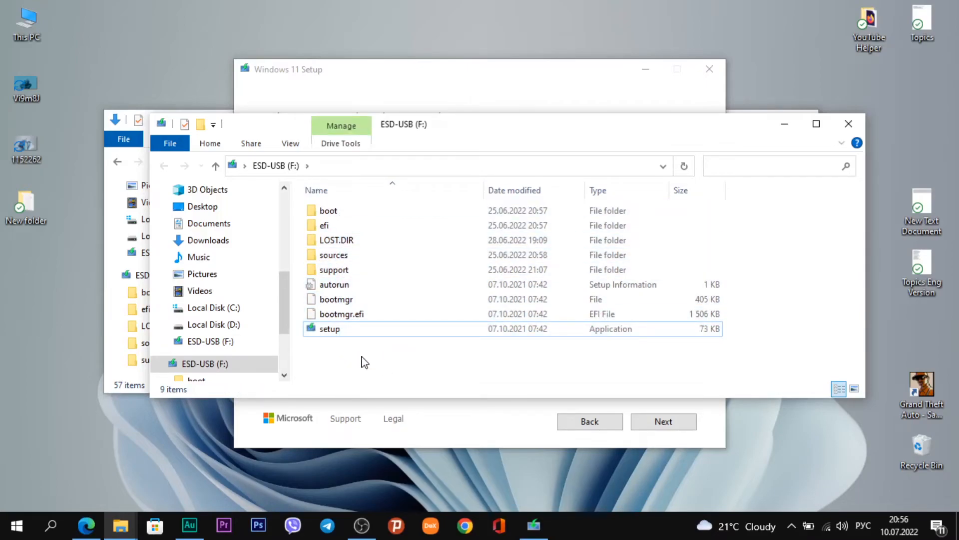
mouse_move(489, 140)
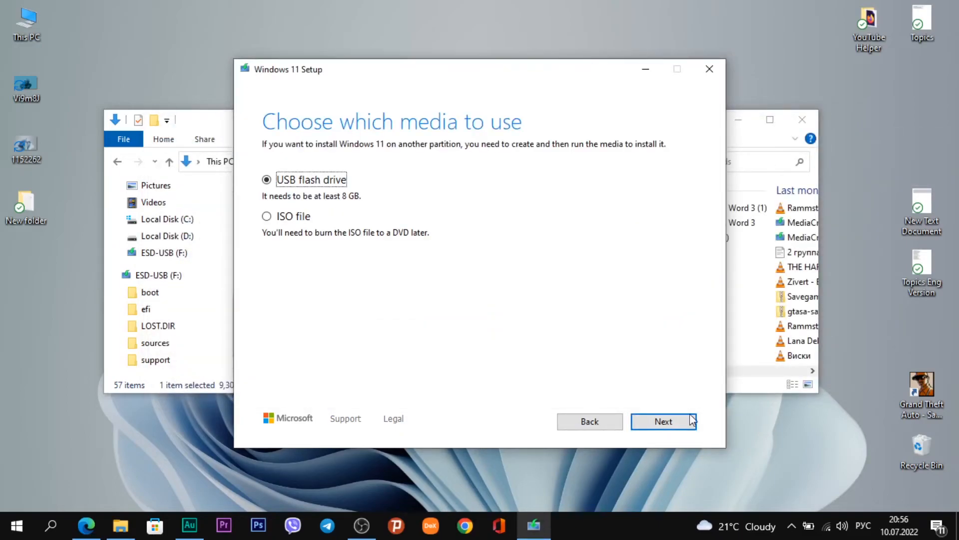
Confirm F: (ESD-USB) as the target removable drive and continue.
click(663, 421)
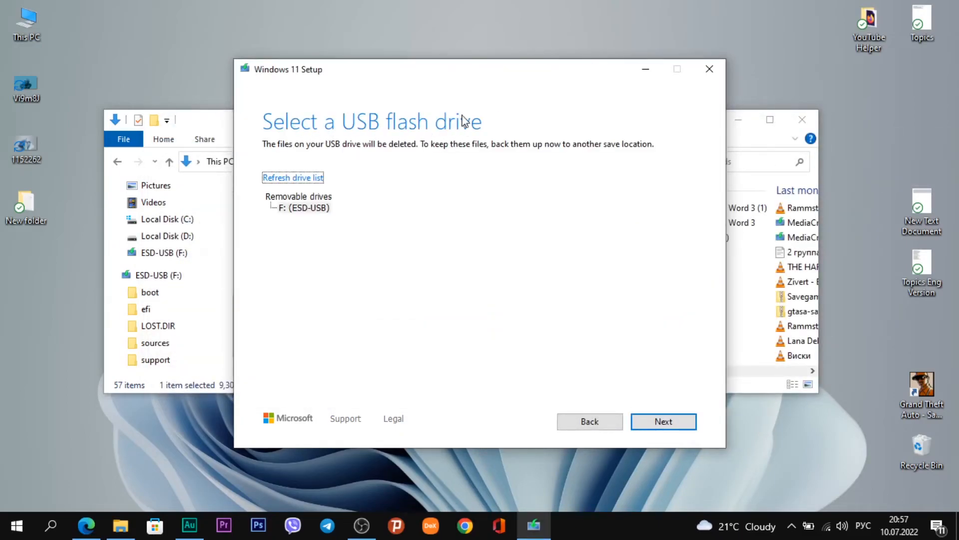
mouse_move(456, 129)
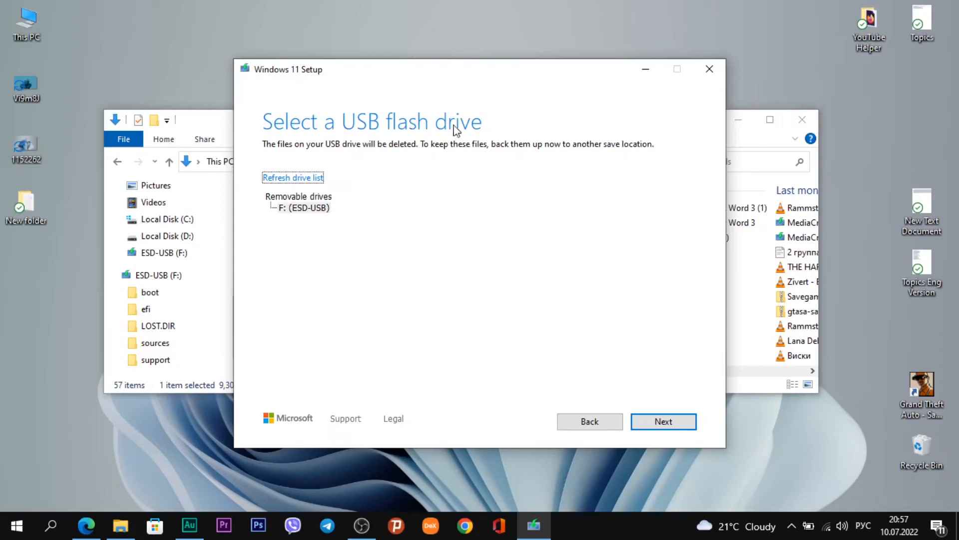
mouse_move(312, 212)
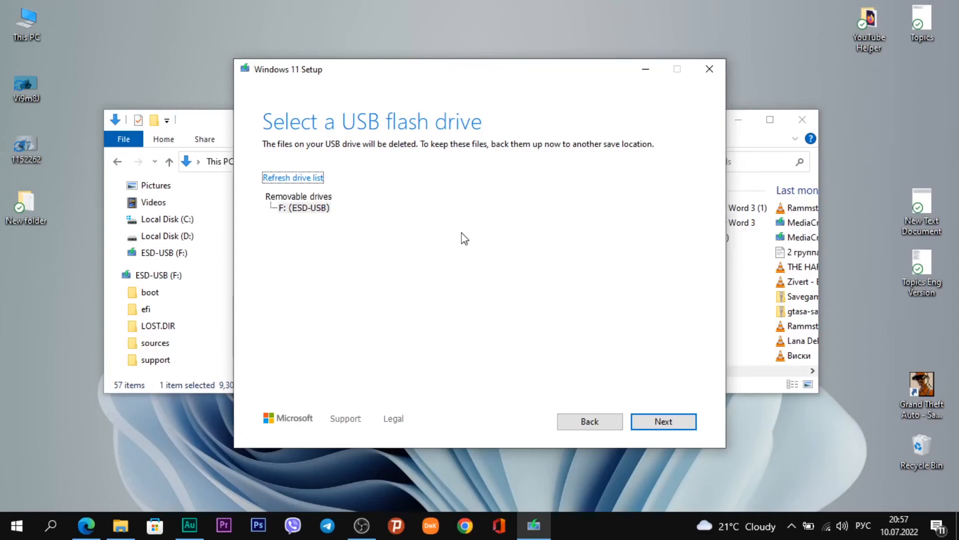
click(662, 421)
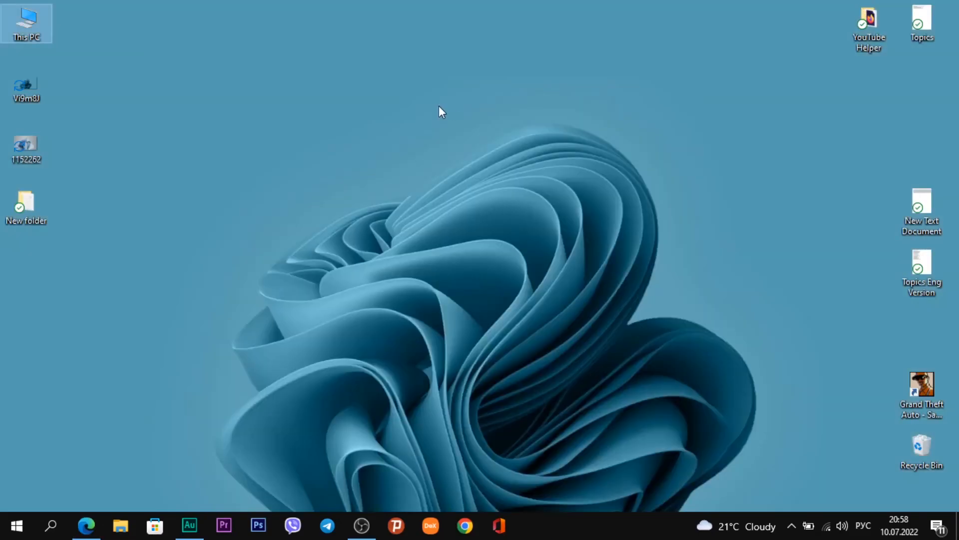
Select all nine items on the finished ESD-USB (F:) drive, including boot, sources and setup.
double_click(26, 23)
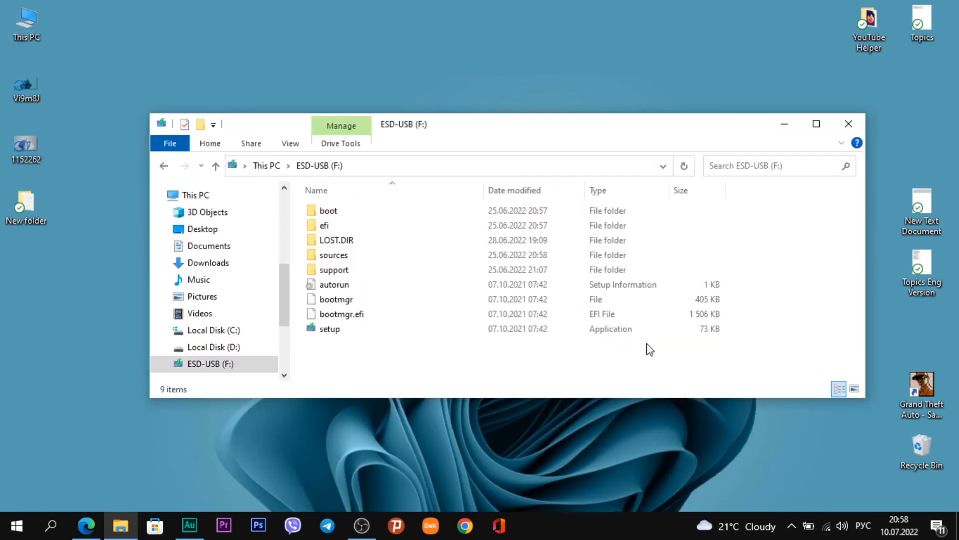
key(ctrl+a)
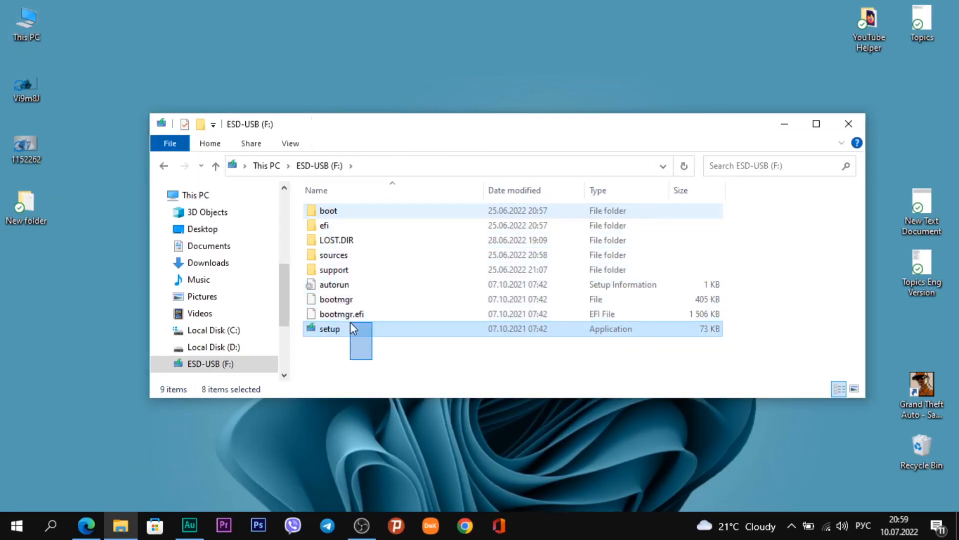
key(ctrl+a)
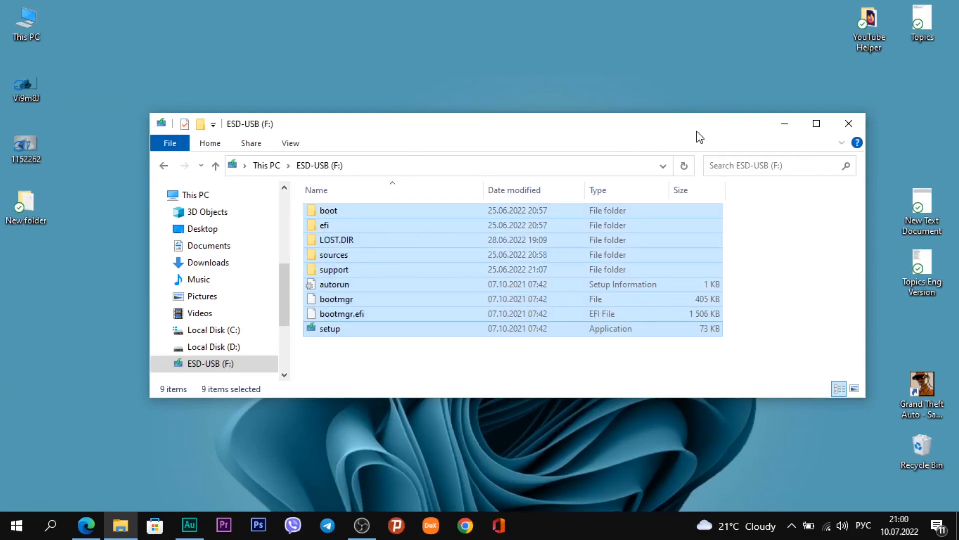